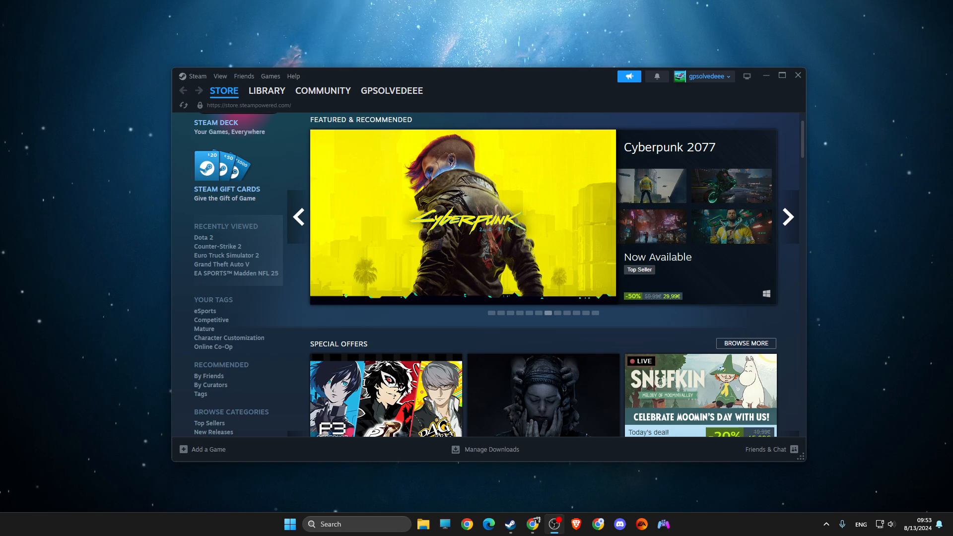
Step: Search for Windows Defender Firewall and open it from the results
left_click(787, 217)
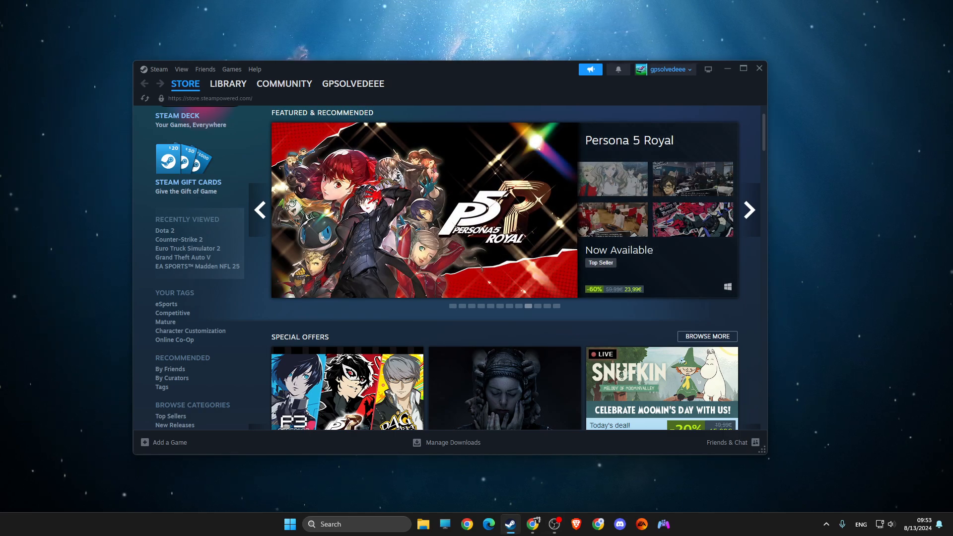
left_click(748, 210)
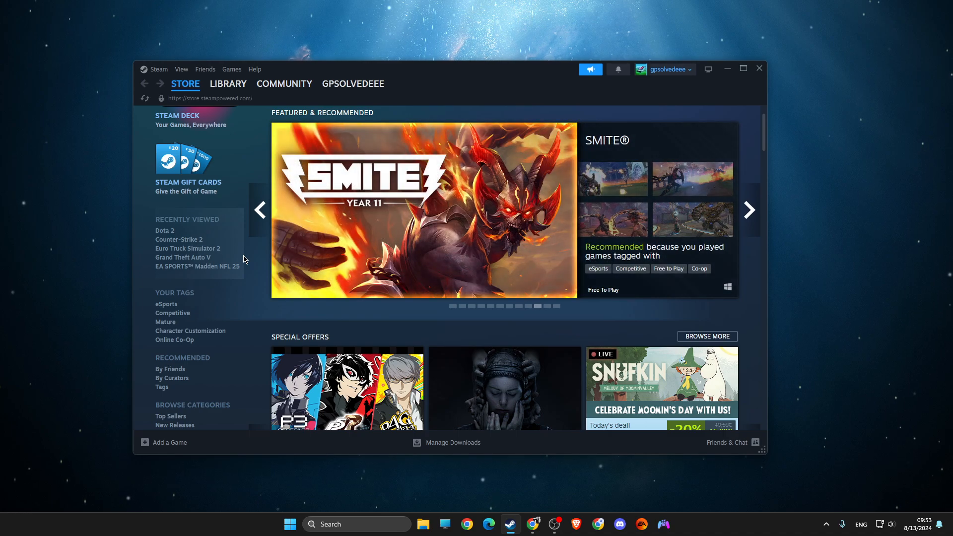
mouse_move(323, 275)
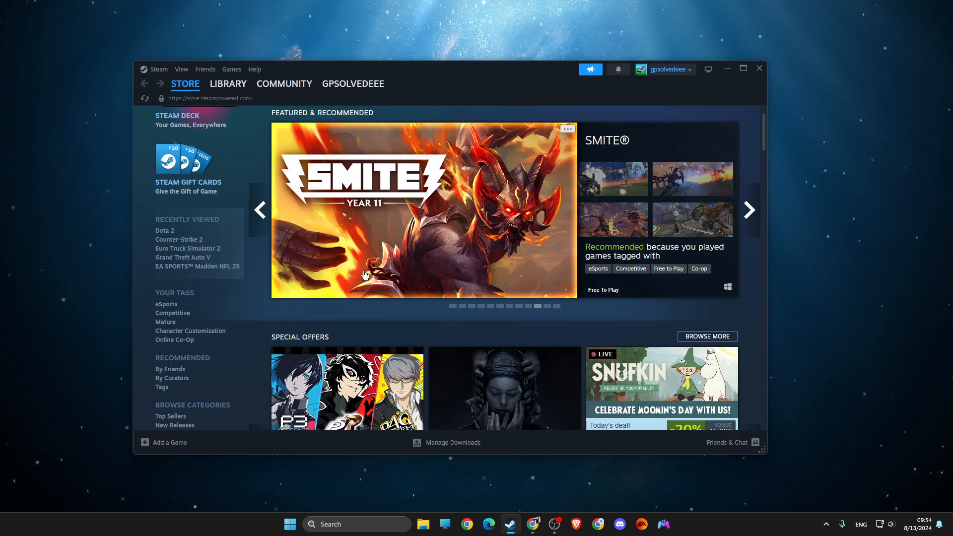
mouse_move(411, 282)
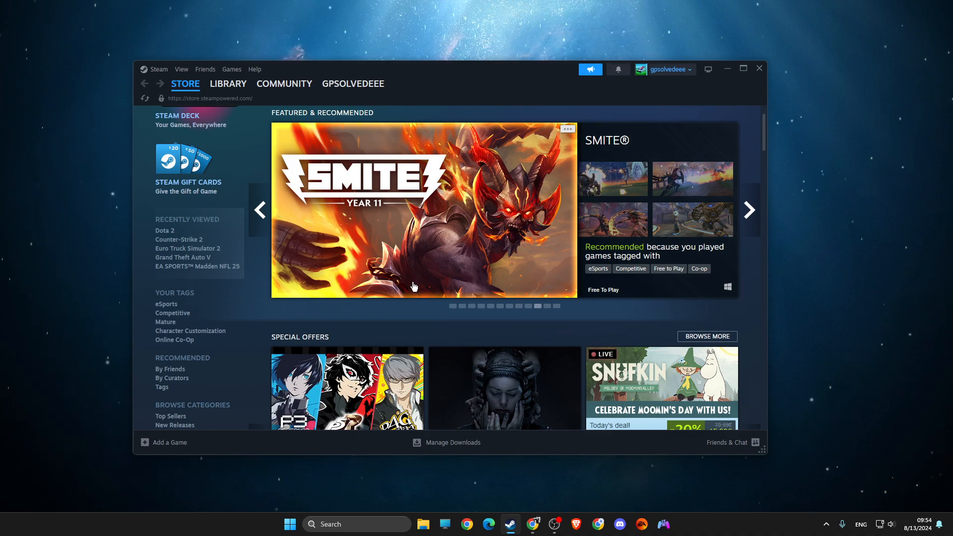
mouse_move(476, 323)
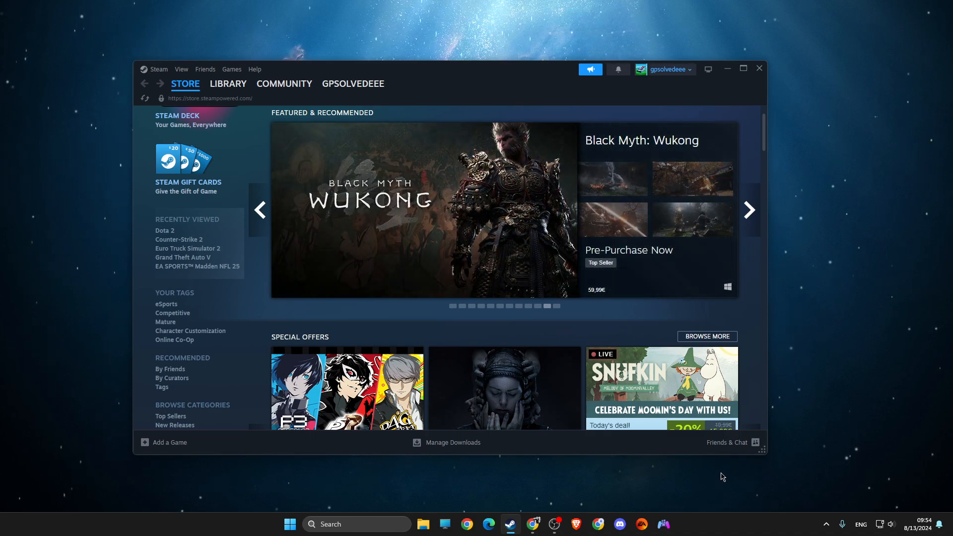
mouse_move(671, 488)
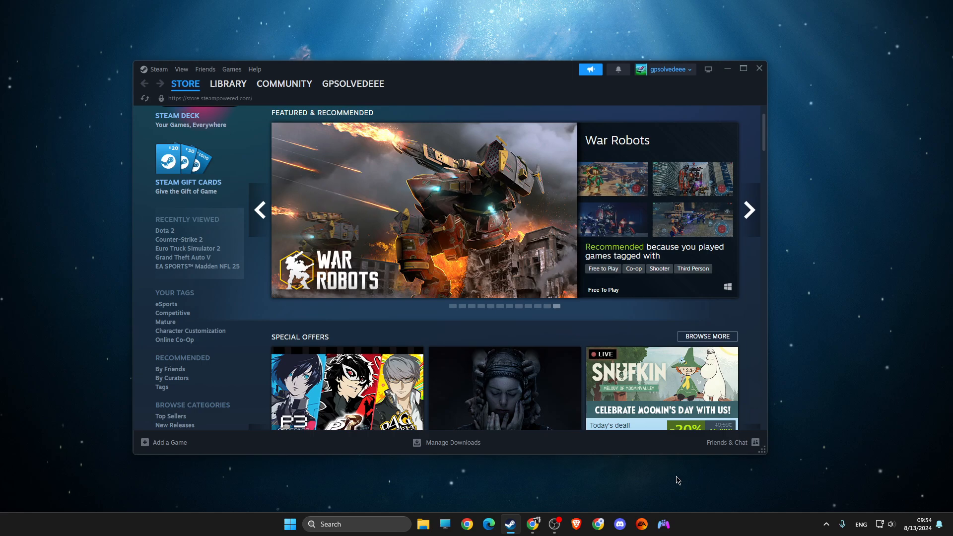
type("windows PowerShell")
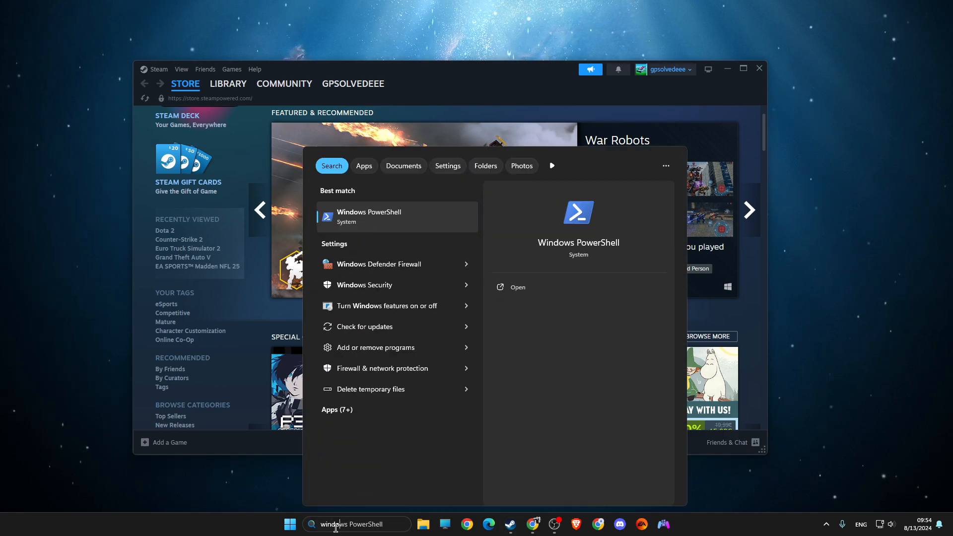
left_click(379, 263)
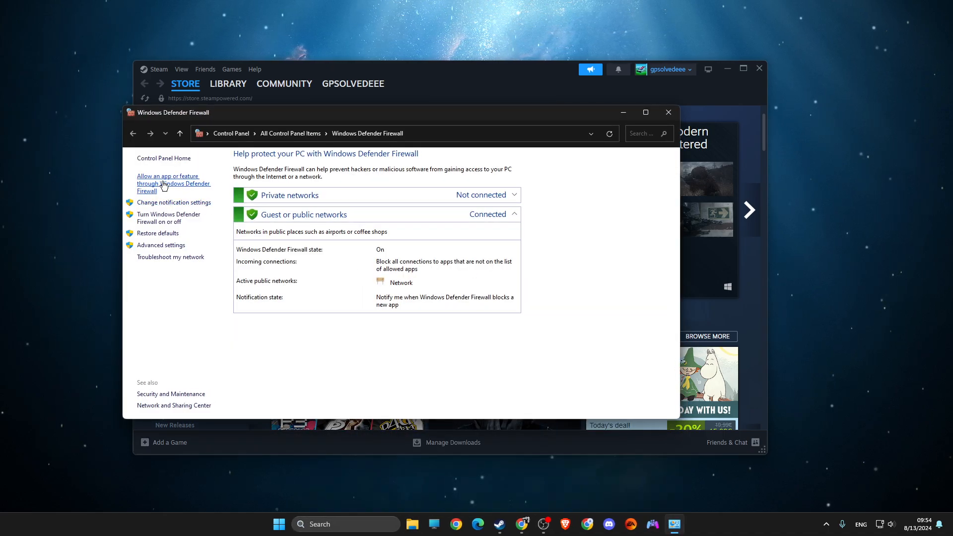
mouse_move(157, 232)
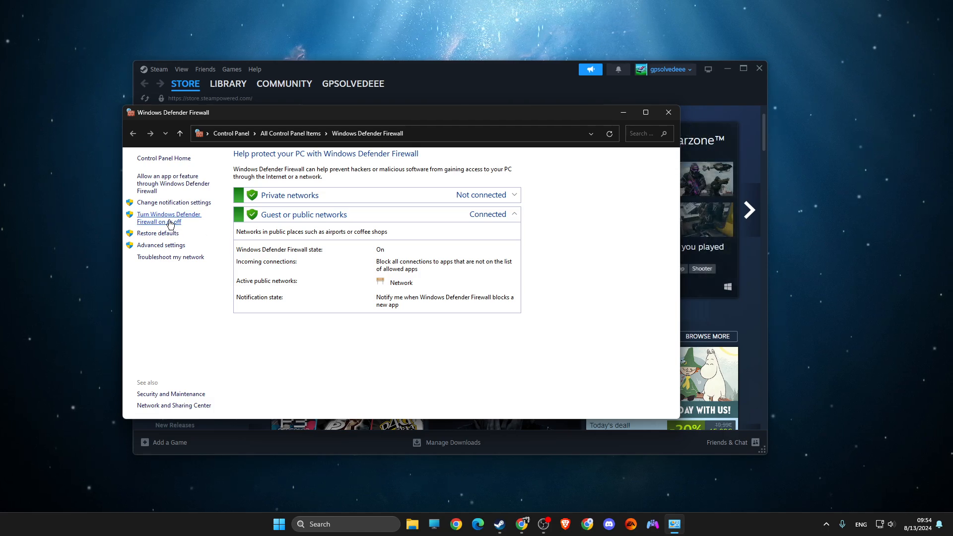
Step: Turn Windows Defender Firewall off for both private and public networks
left_click(168, 217)
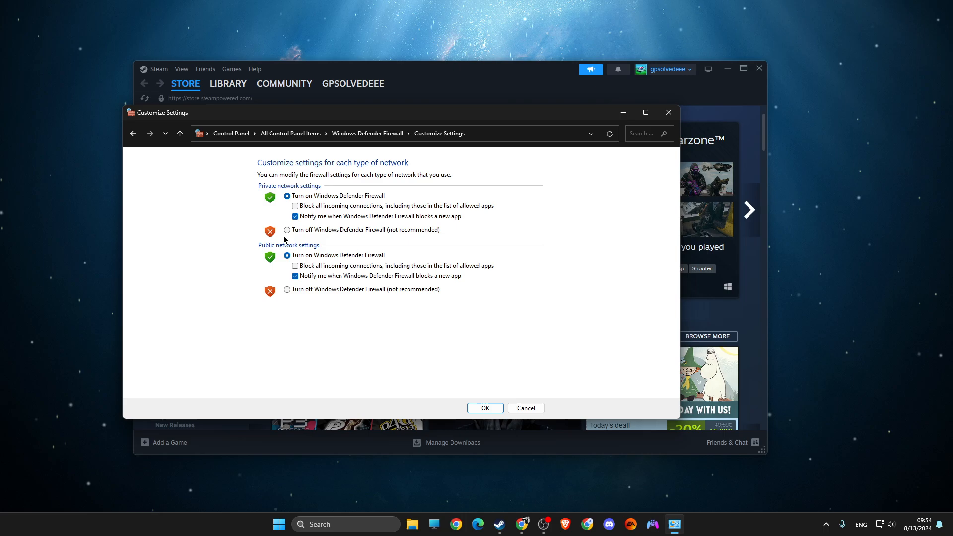
left_click(287, 230)
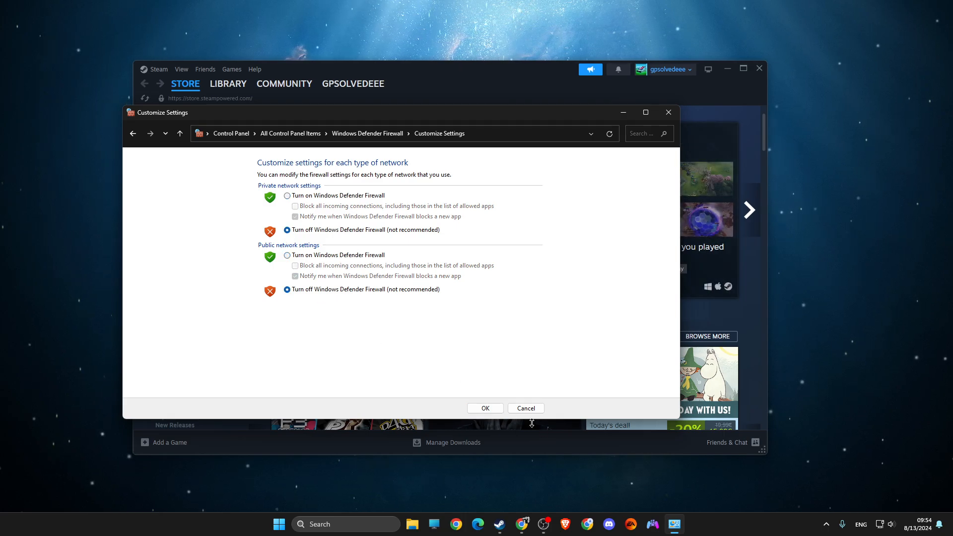
left_click(484, 408)
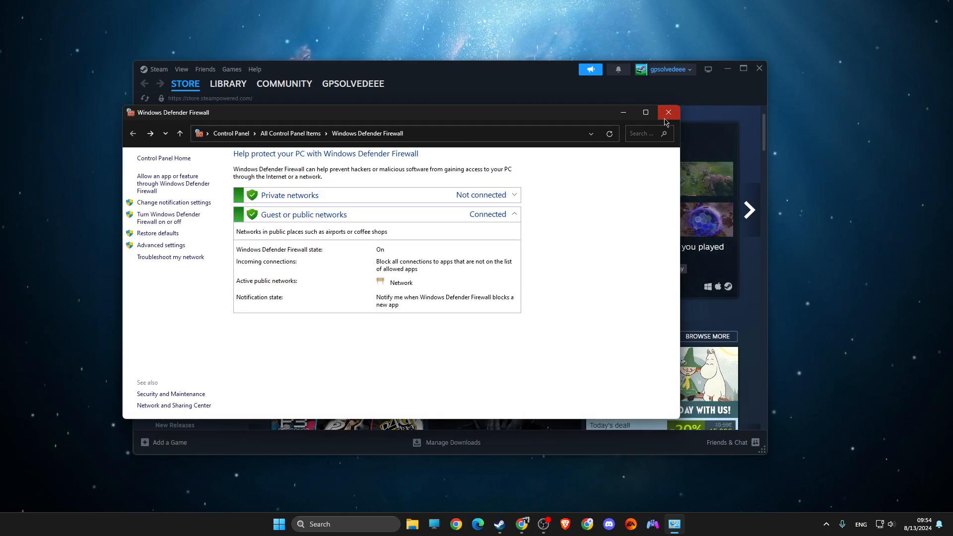
Step: Close the Firewall and Steam windows, then exit Steam from the system tray
left_click(668, 112)
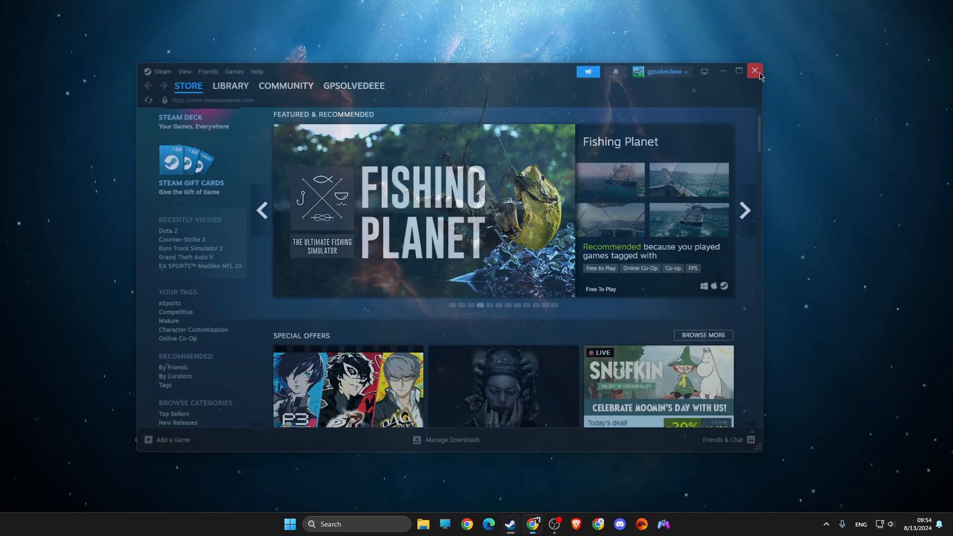
left_click(755, 71)
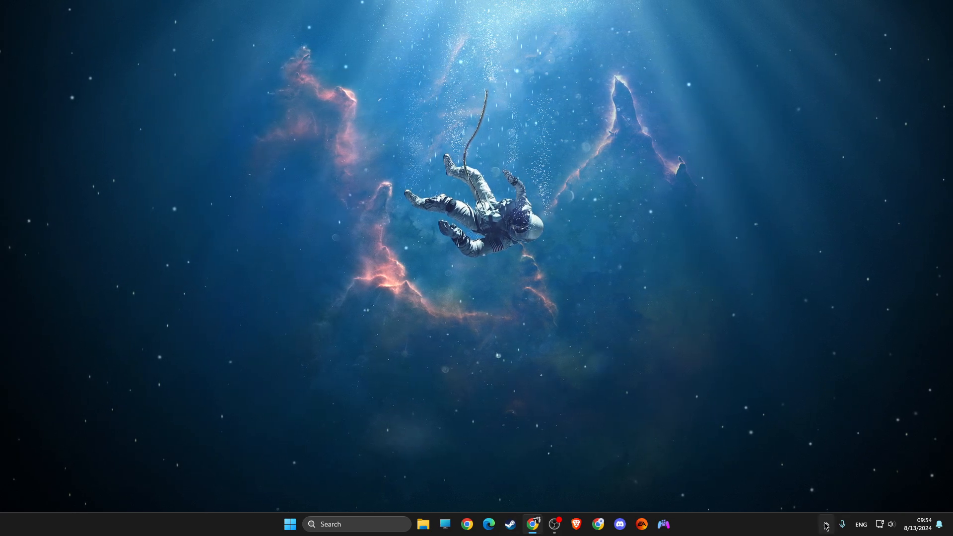
left_click(825, 525)
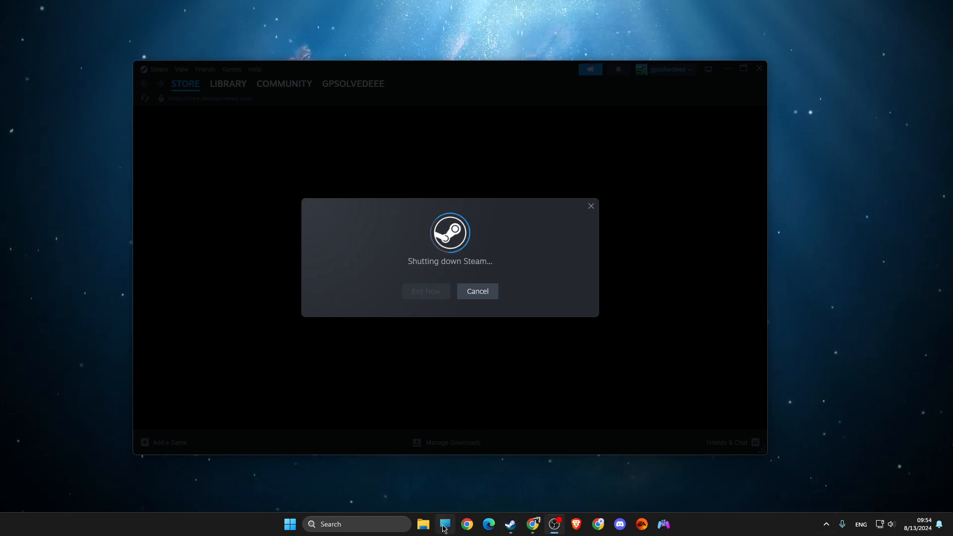
Step: Browse to C:\Program Files (x86)\Steam\steamapps and rename the 'downloading' folder
left_click(422, 524)
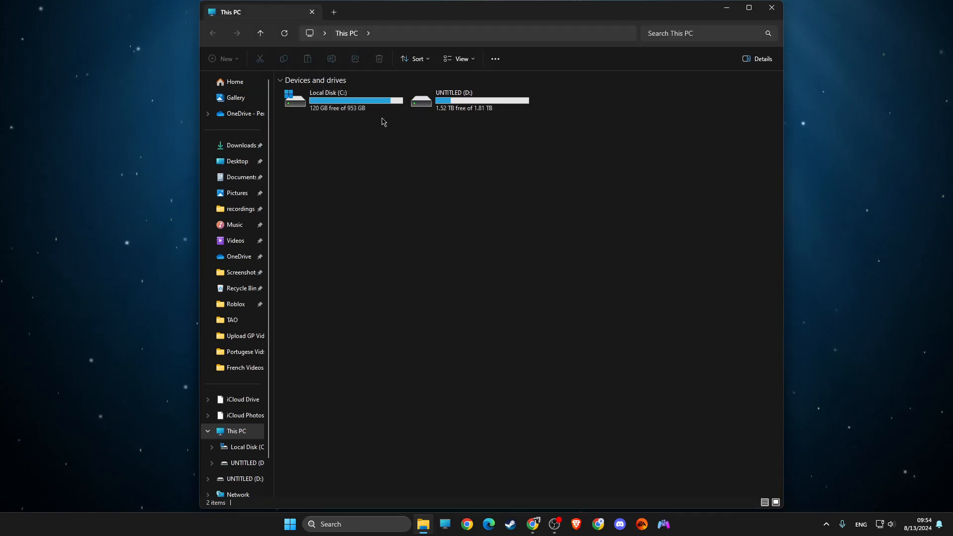
double_click(328, 100)
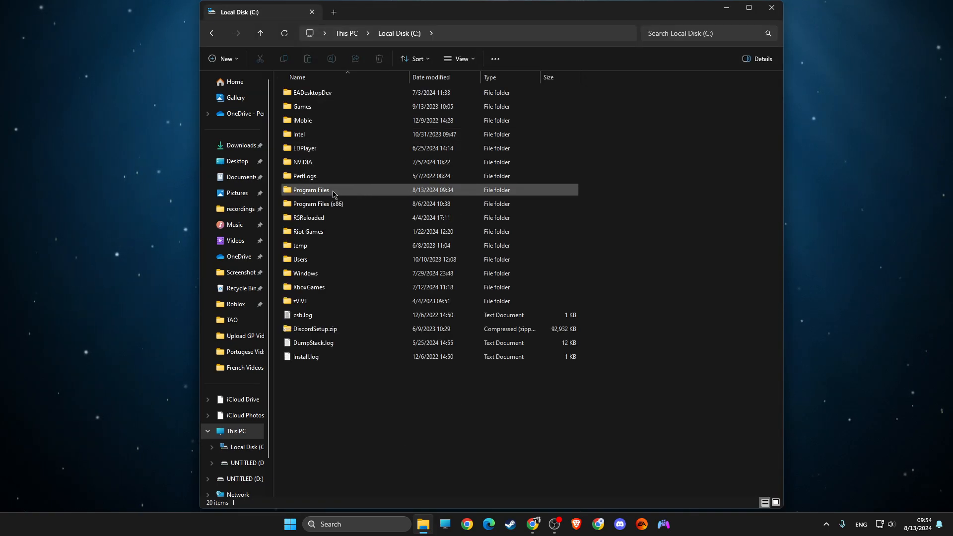
double_click(319, 204)
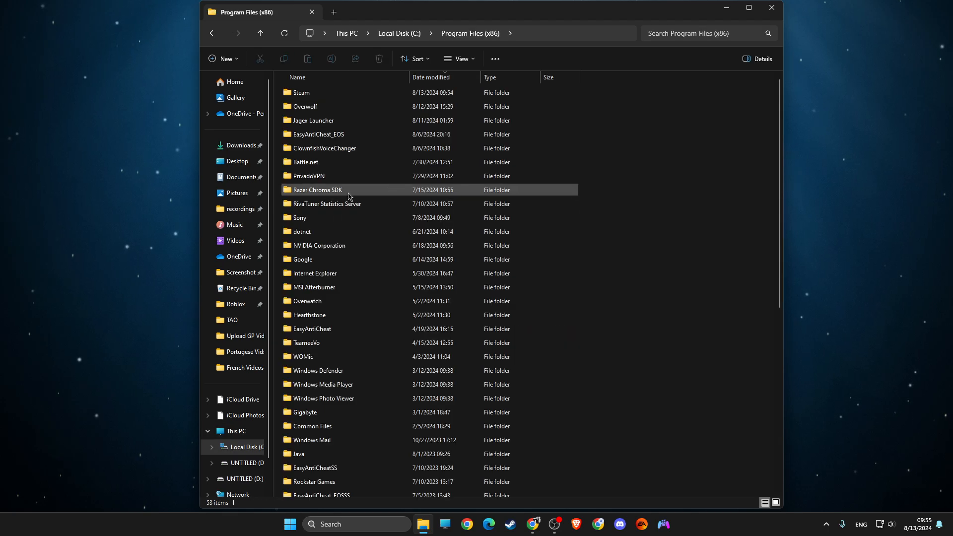
double_click(302, 92)
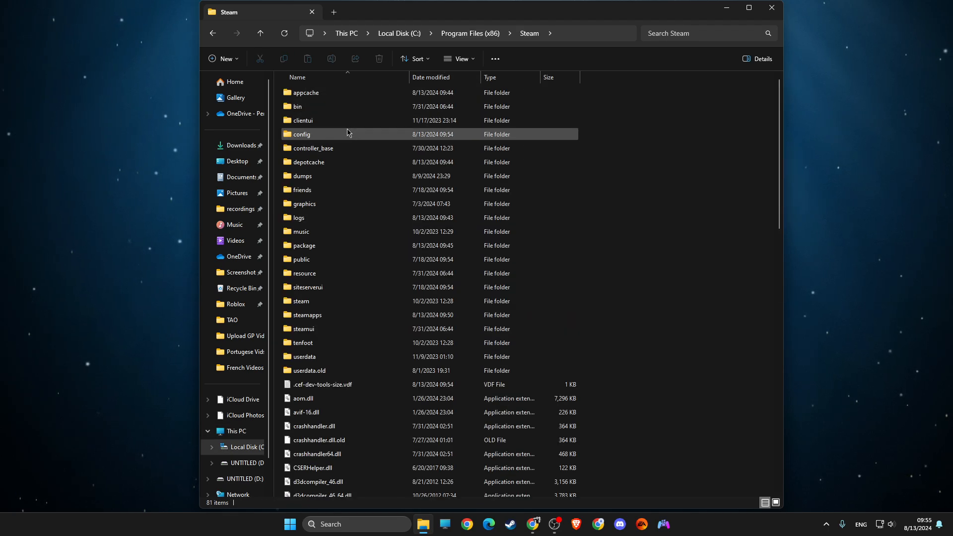
double_click(307, 314)
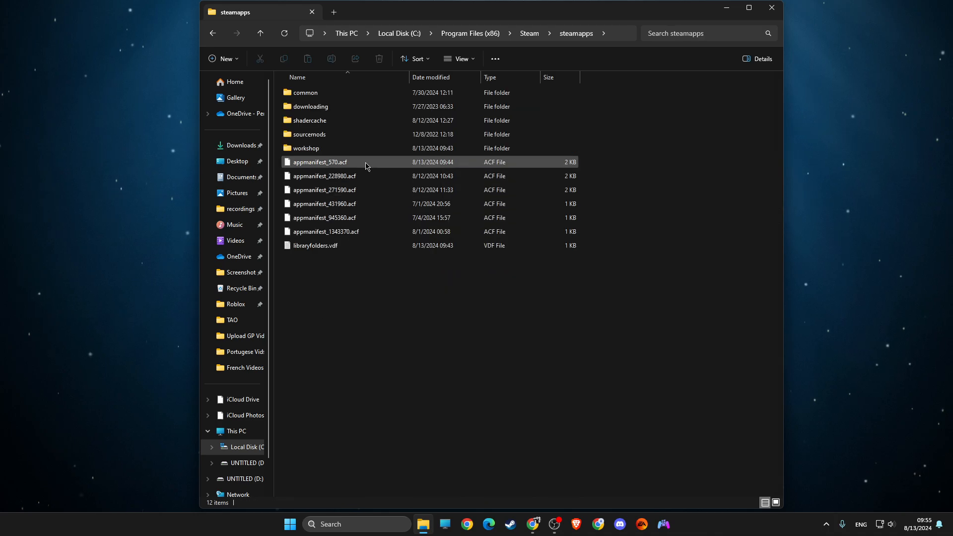
left_click(336, 106)
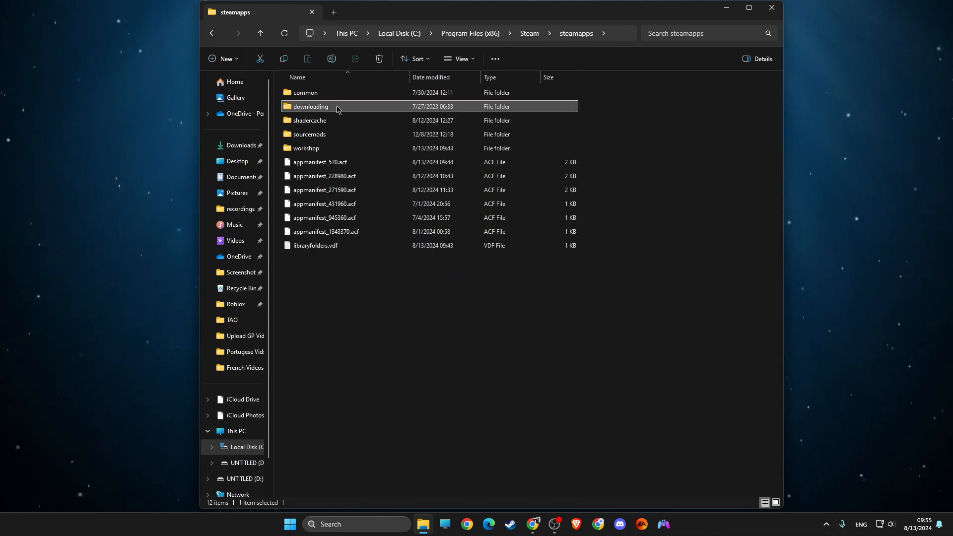
right_click(310, 107)
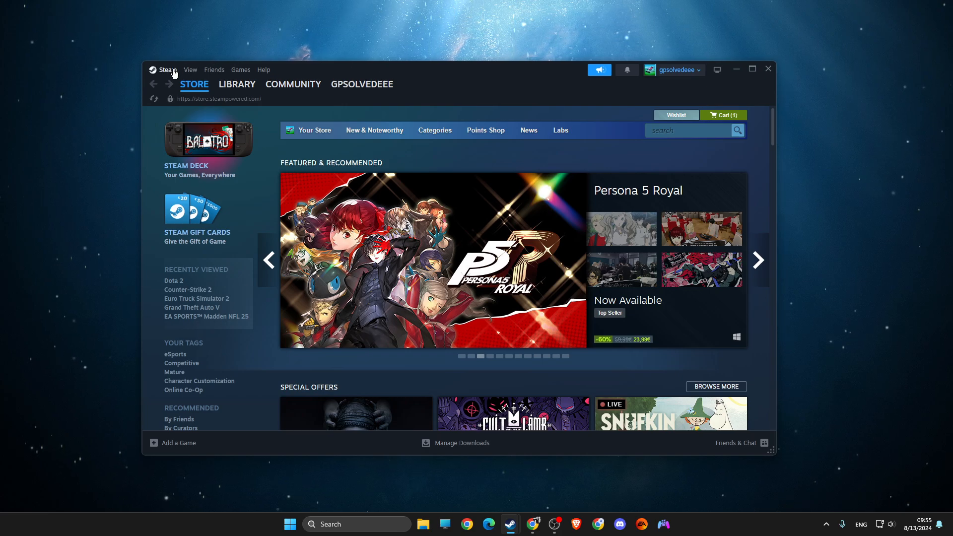
Step: Run Repair Folder on the C drive library in Steam's Storage settings
left_click(164, 69)
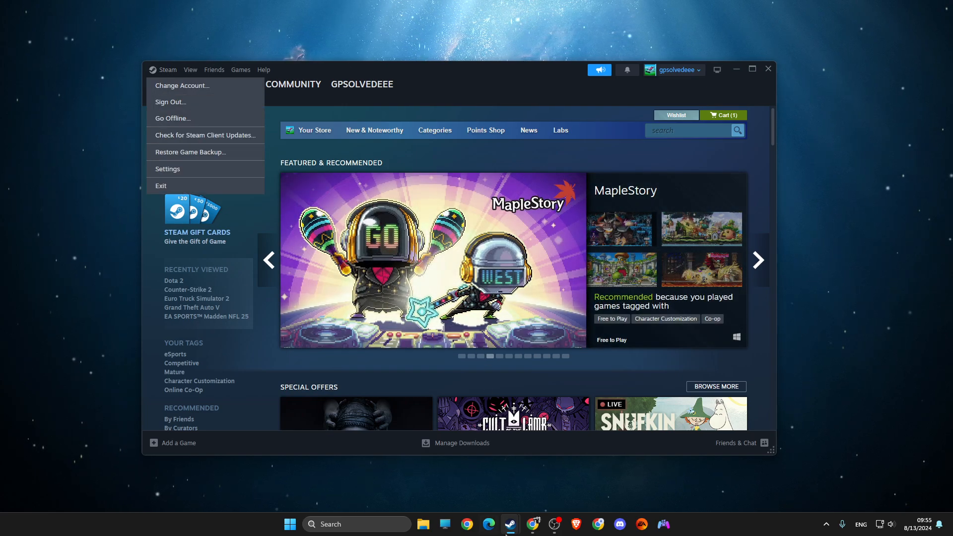
left_click(168, 168)
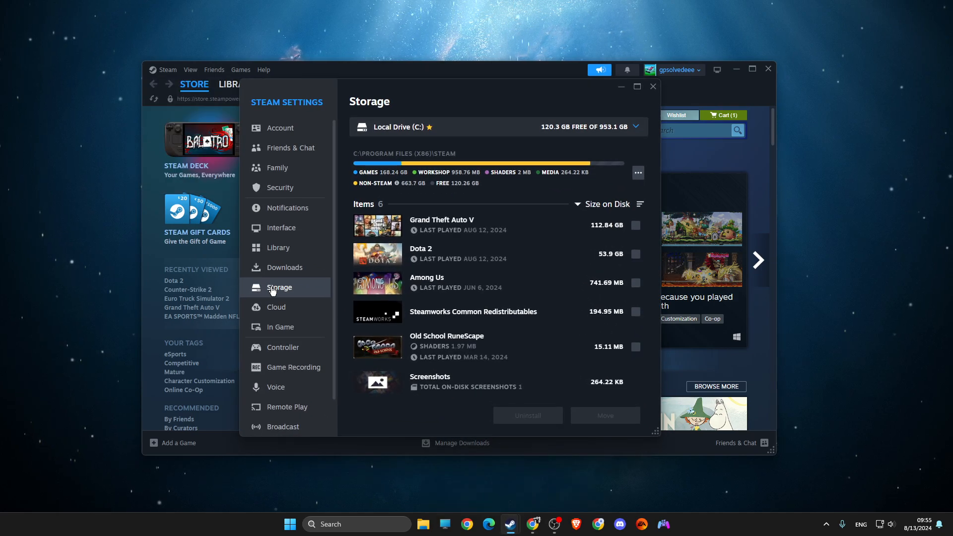
mouse_move(637, 176)
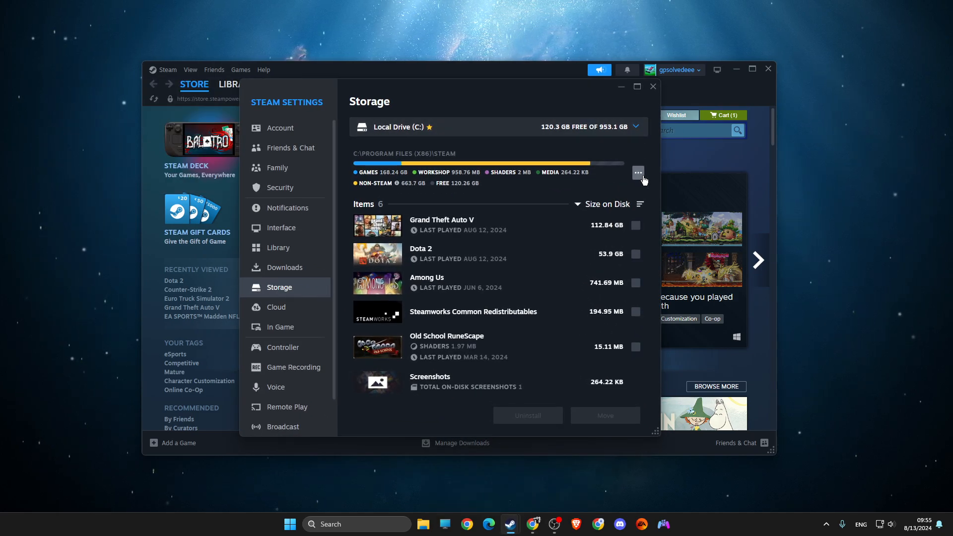
left_click(637, 172)
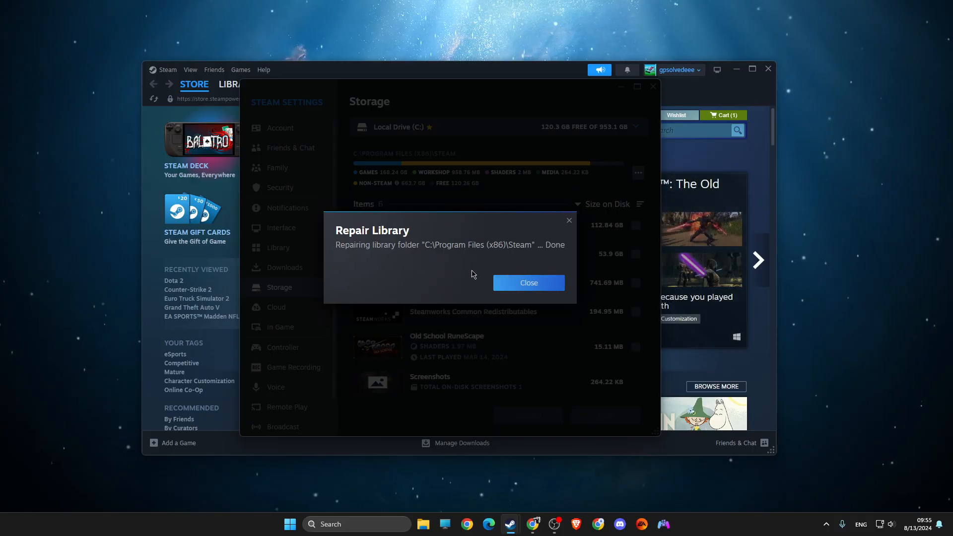
Step: Dismiss the repair notice, scroll Downloads settings to Clear Download Cache, then close settings
left_click(528, 282)
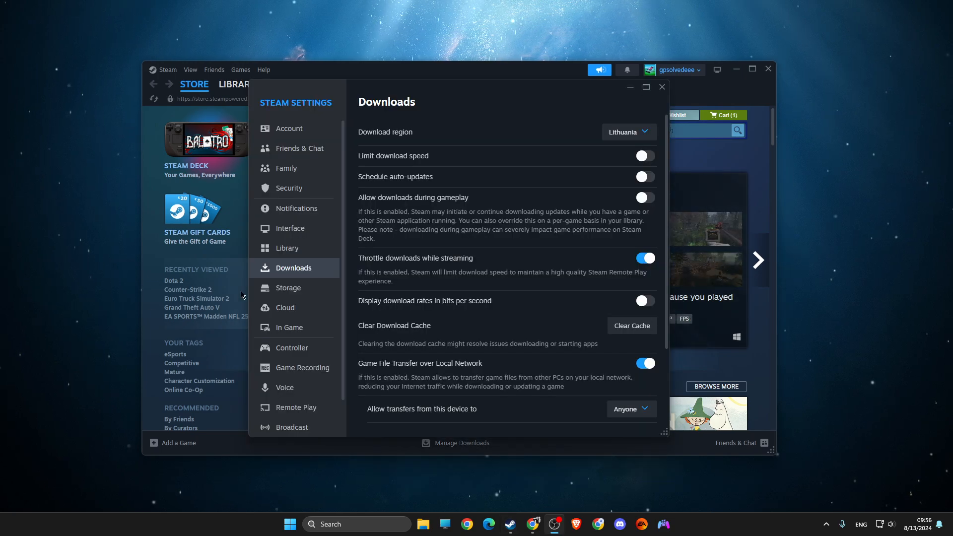
scroll("down", 3)
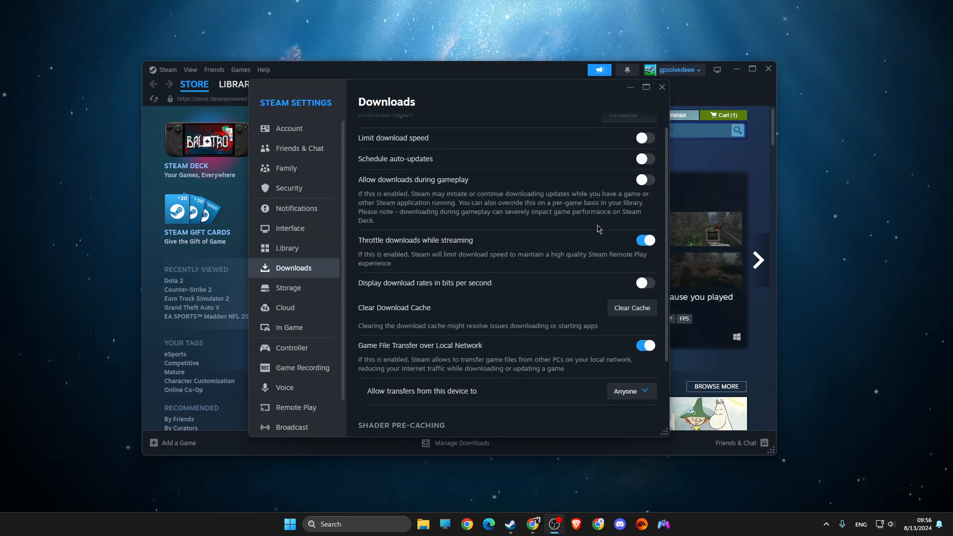
scroll("down", 3)
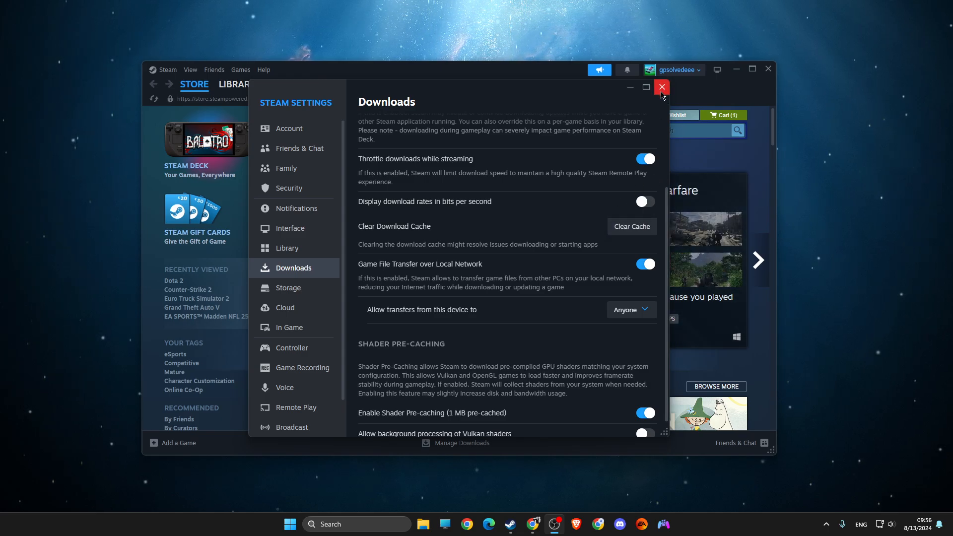
left_click(661, 87)
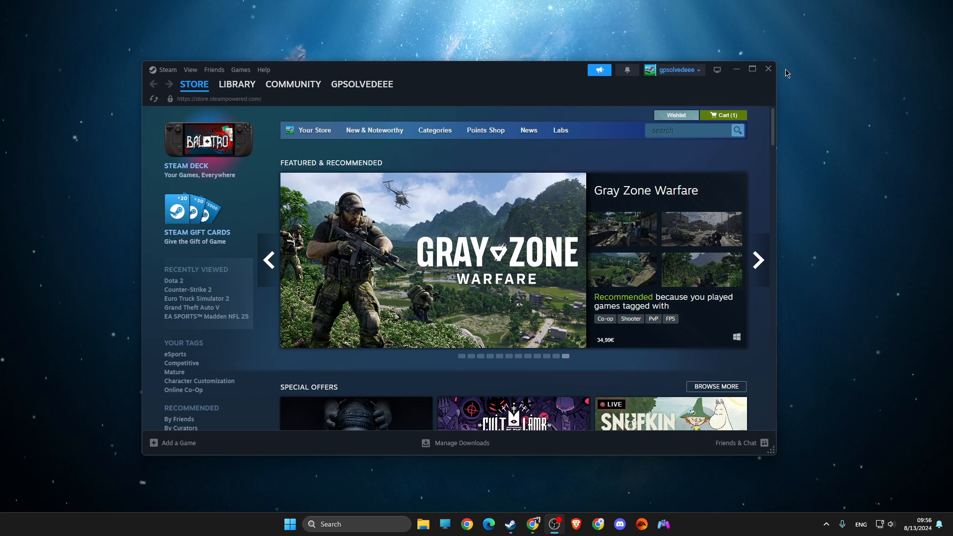